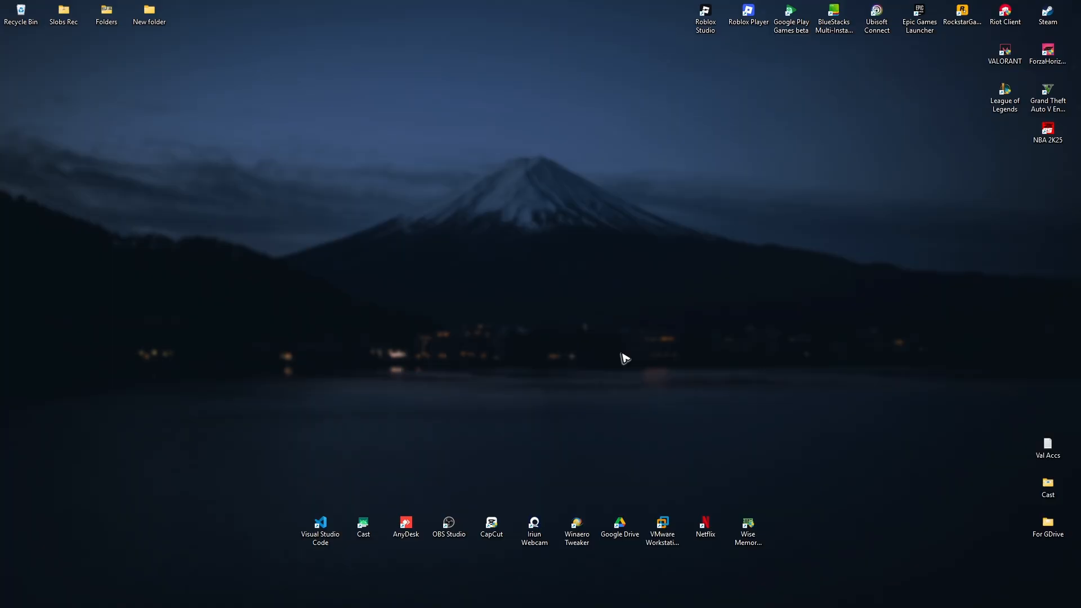
mouse_move(433, 555)
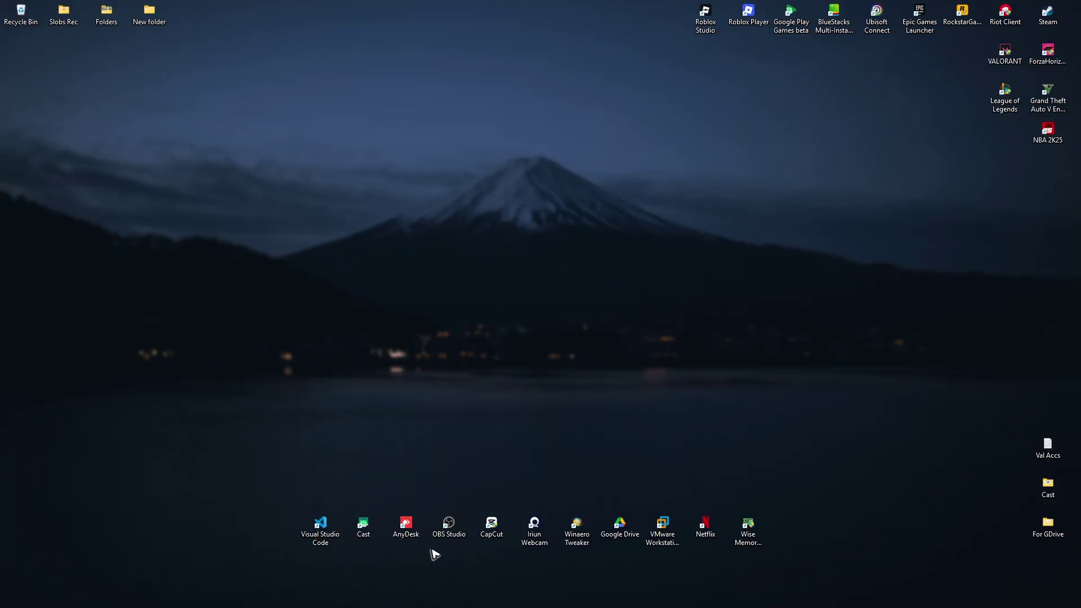
mouse_move(82, 145)
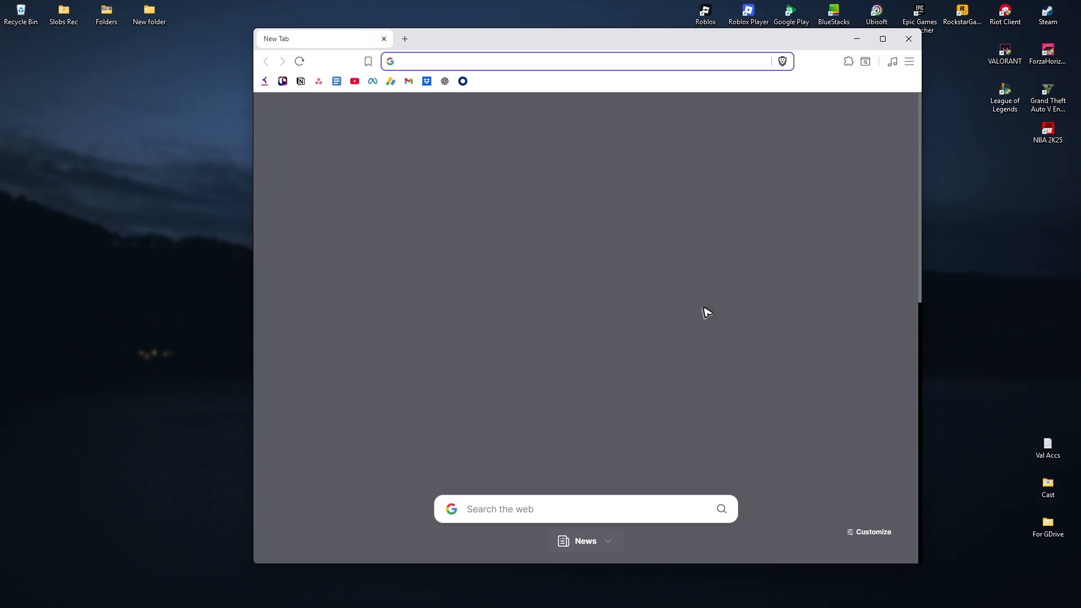
Load help.ea.com/en/server-status/, review the game list for Apex Legends Online, then close Brave.
text(help.ea.com/)
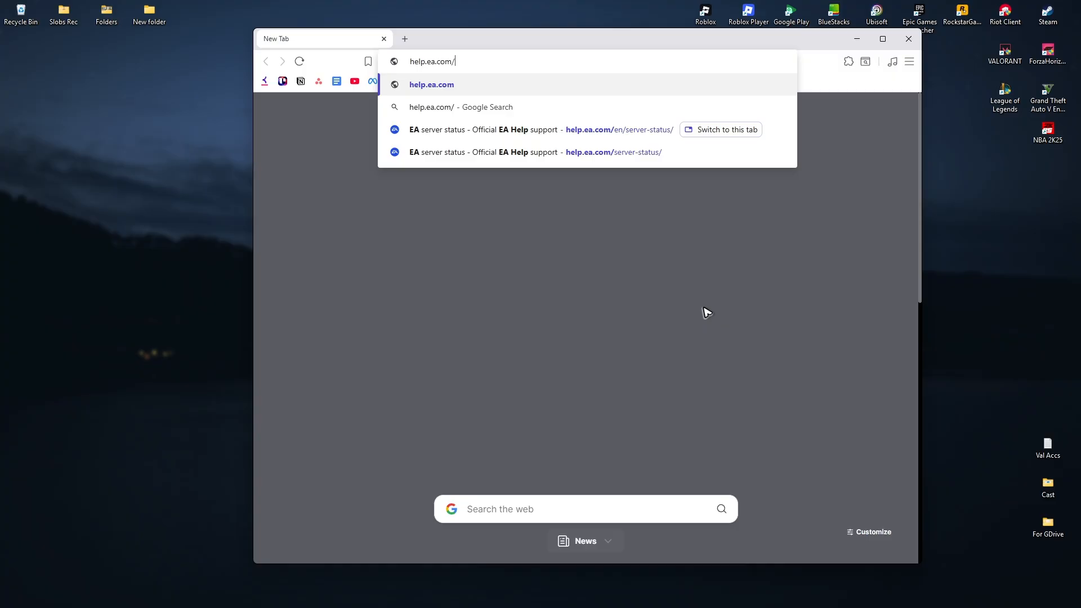
text(server-status/)
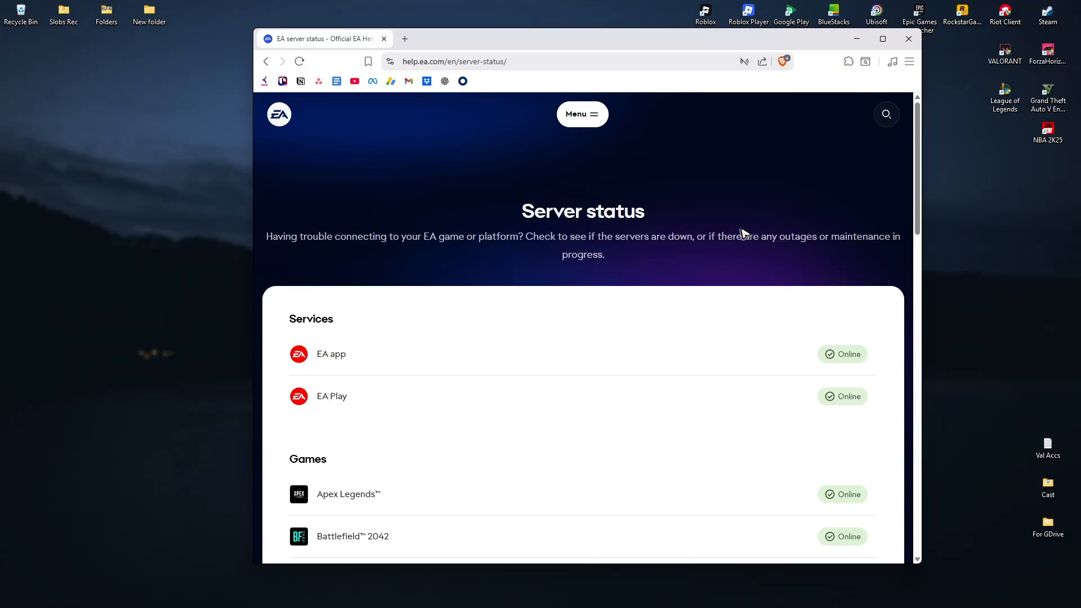
scroll(down, 3)
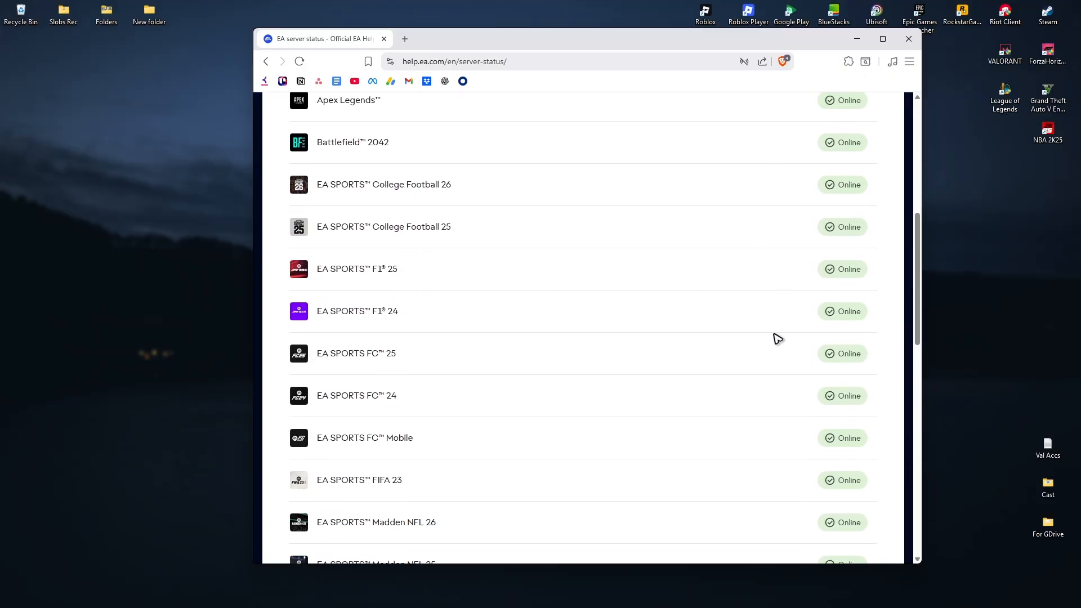
scroll(down, 3)
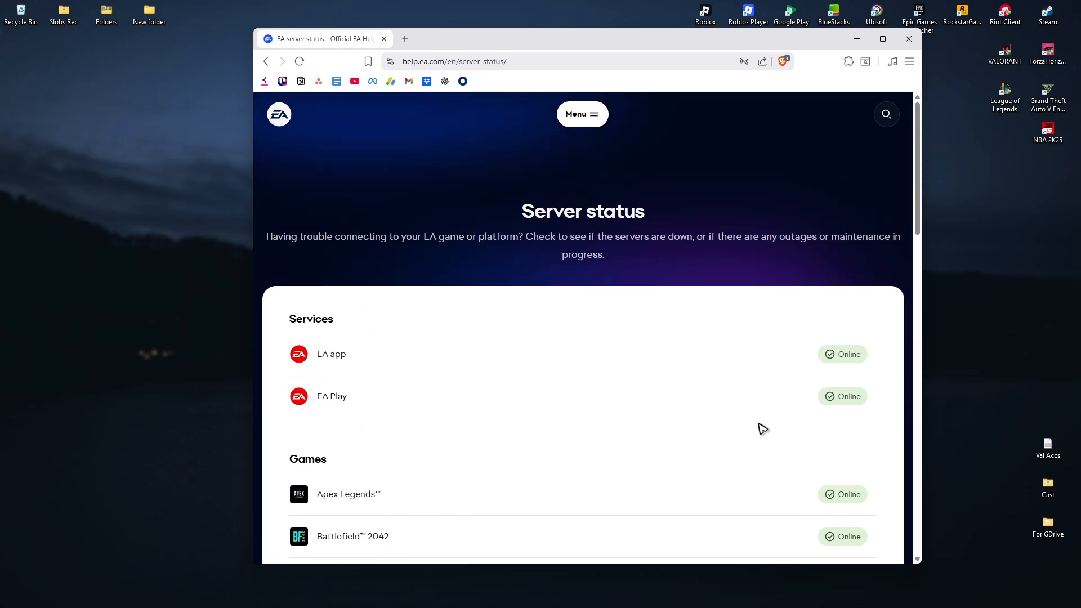
scroll(down, 3)
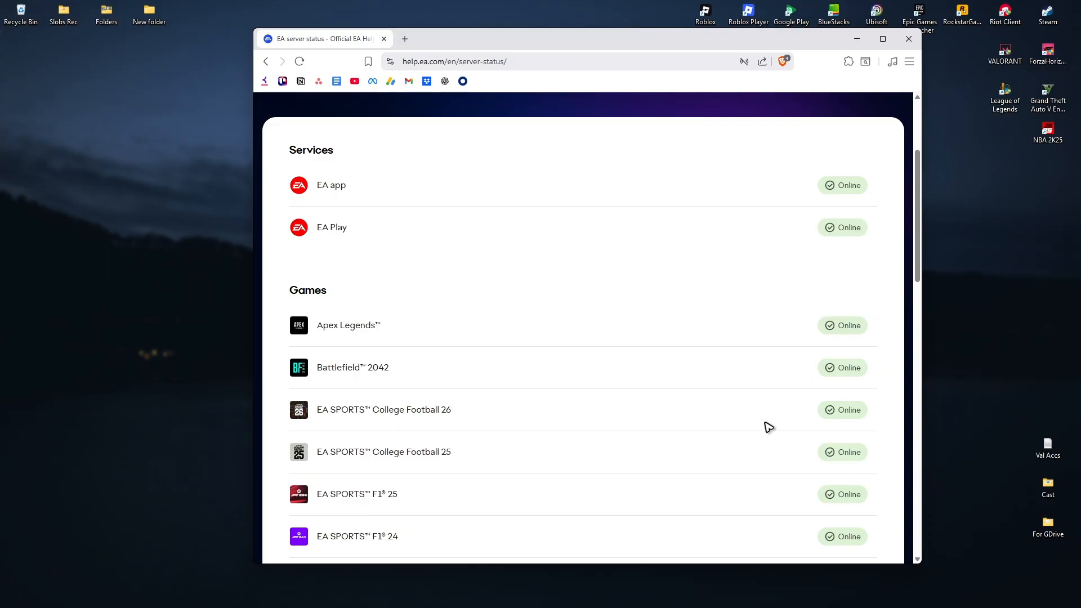
mouse_move(780, 239)
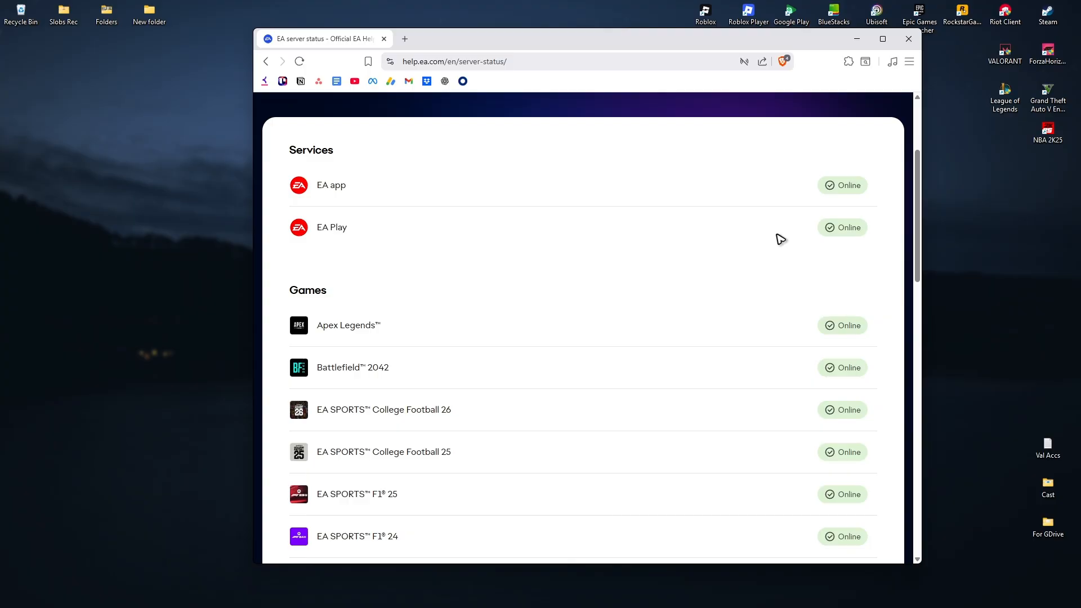
mouse_move(907, 38)
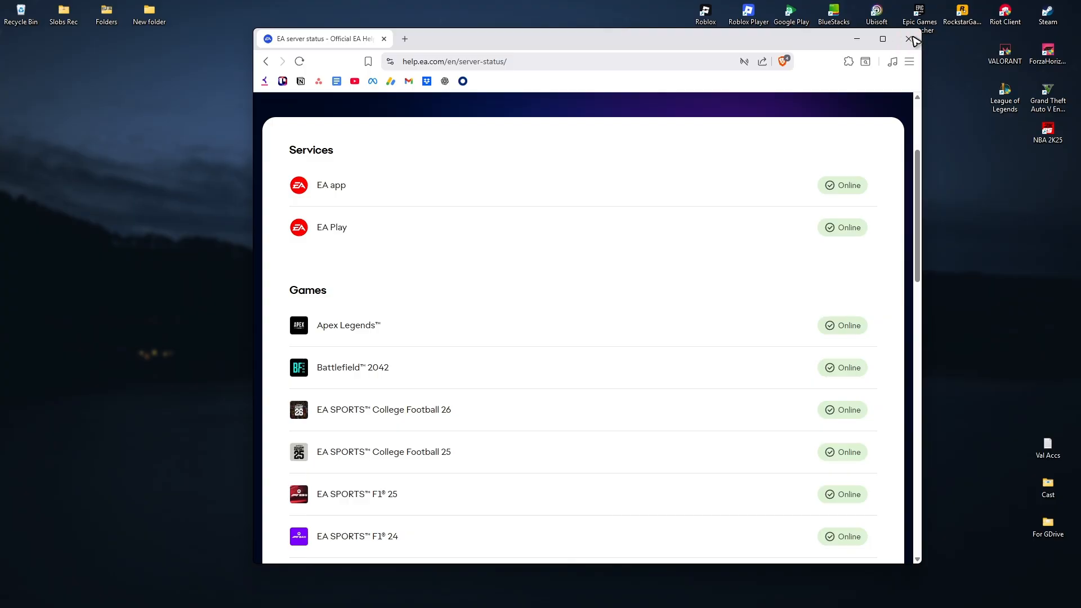
click(907, 39)
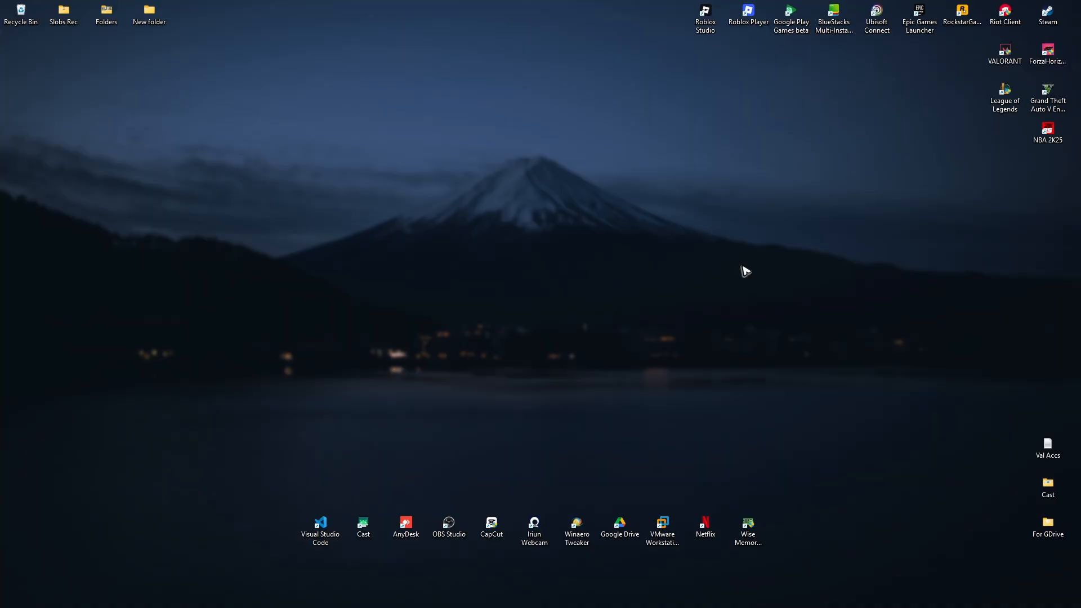
Search for cmd and run Command Prompt as administrator.
click(428, 595)
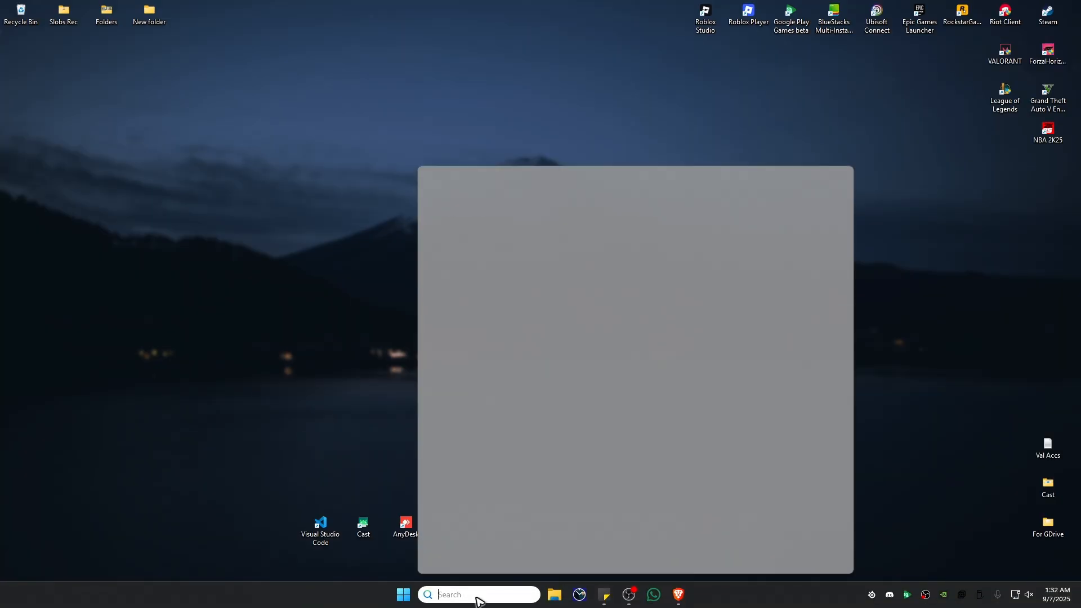
text(cmd)
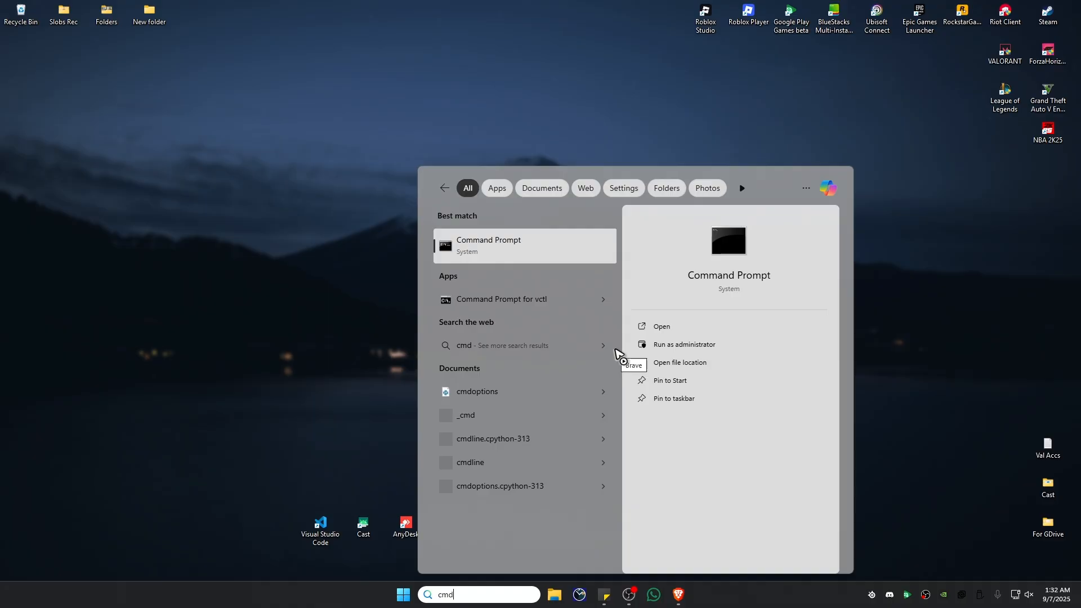
mouse_move(716, 360)
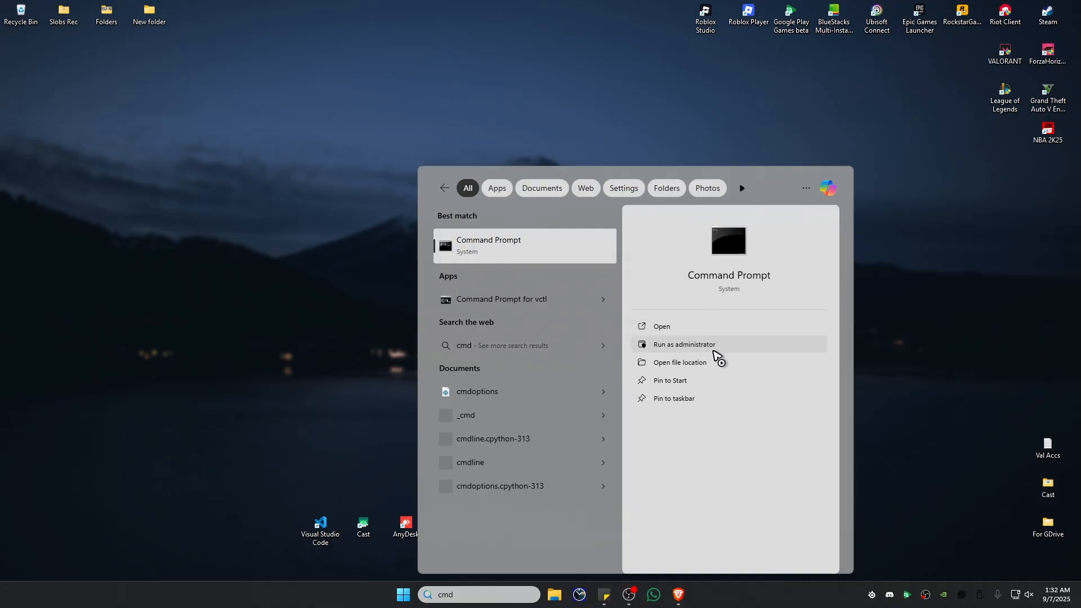
click(684, 344)
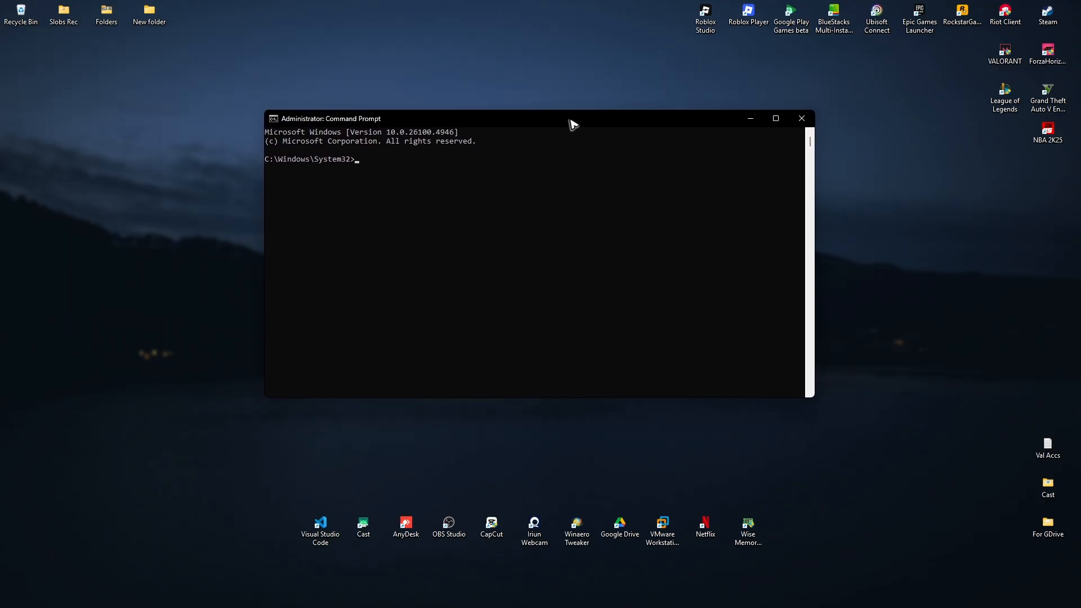
Renew the IP configuration with ipconfig /renew.
text(ipconf)
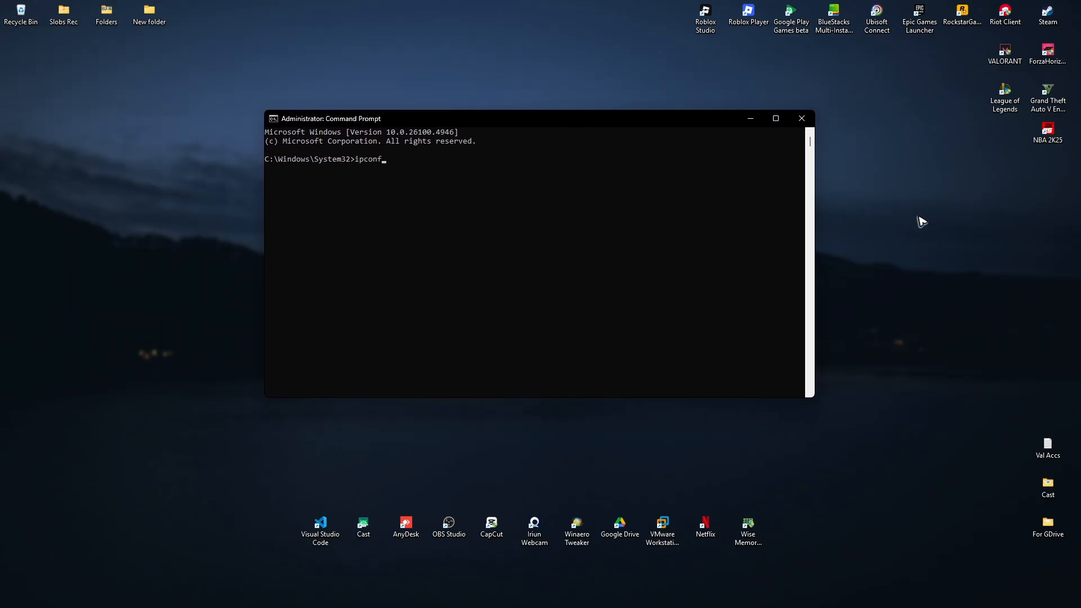
text(ig /flushdns)
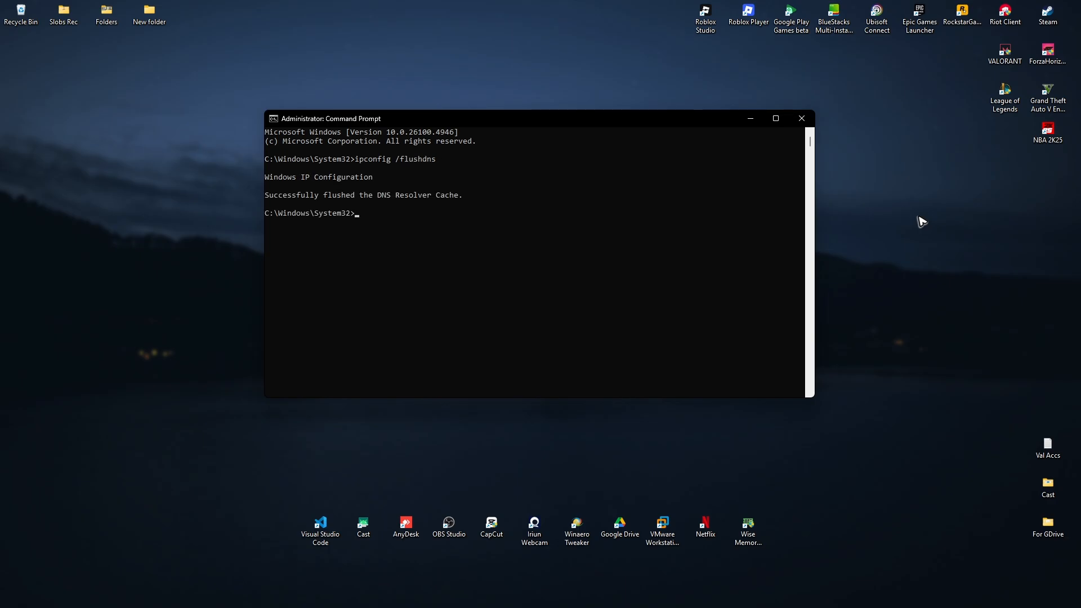
text(ipcond)
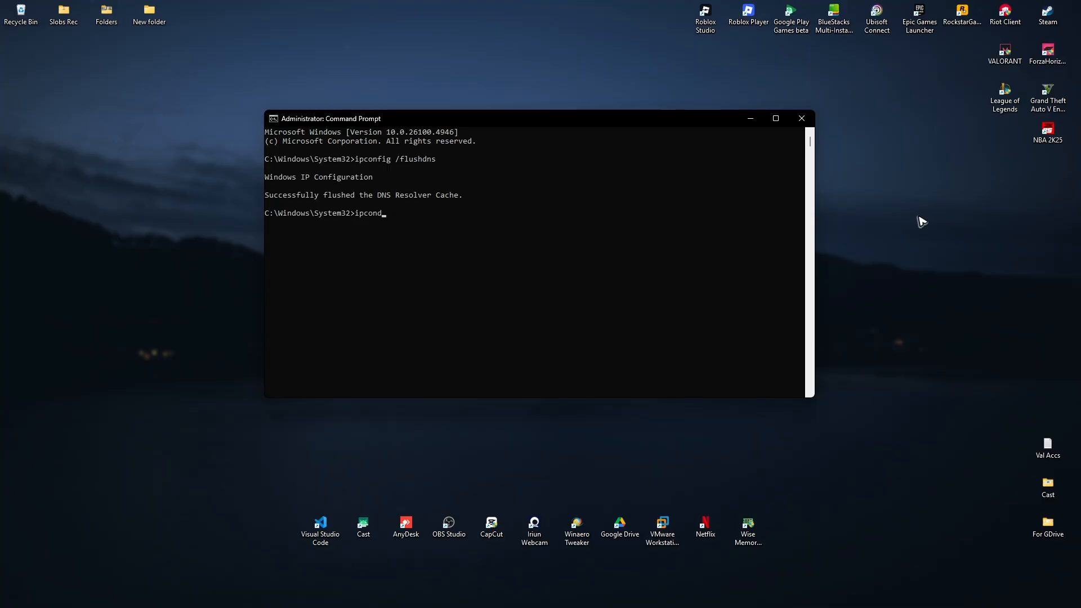
key(Enter)
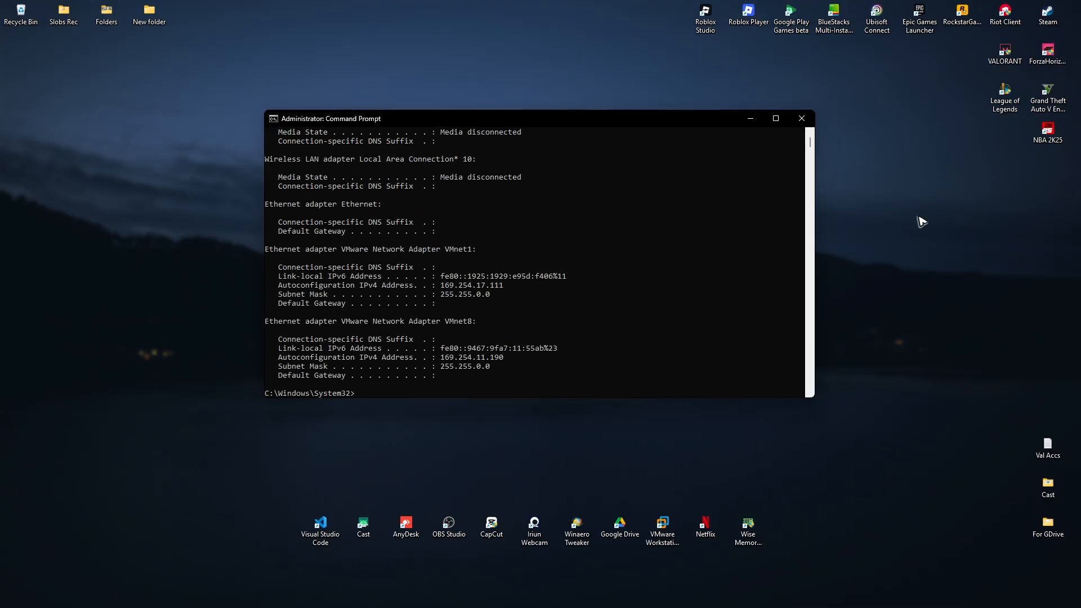
text(ipconfig /renew)
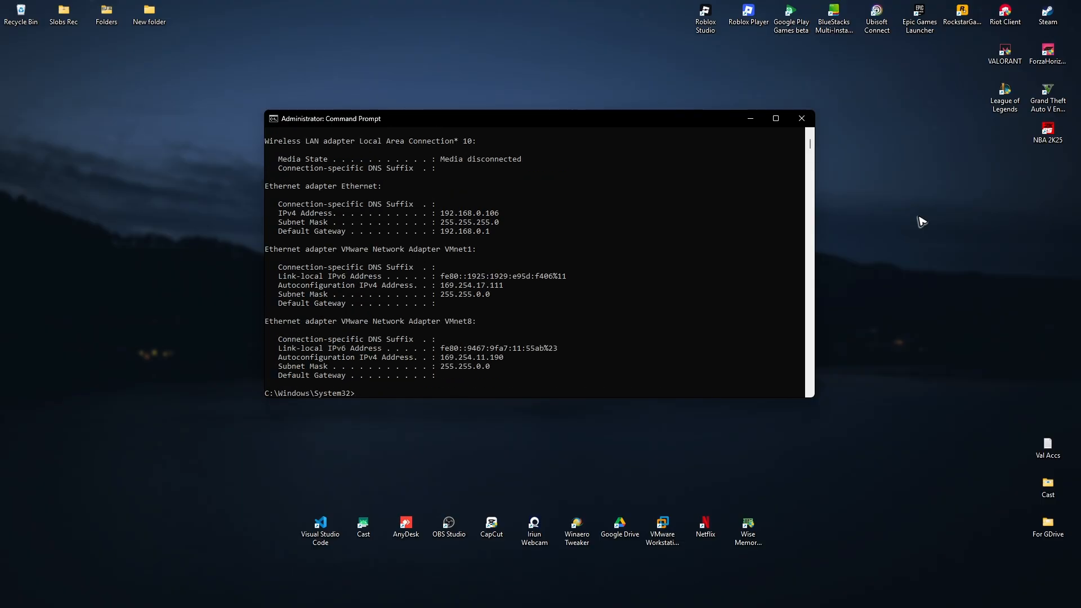
Run netsh winsock reset and netsh int ip reset, then exit Command Prompt.
text(netsh)
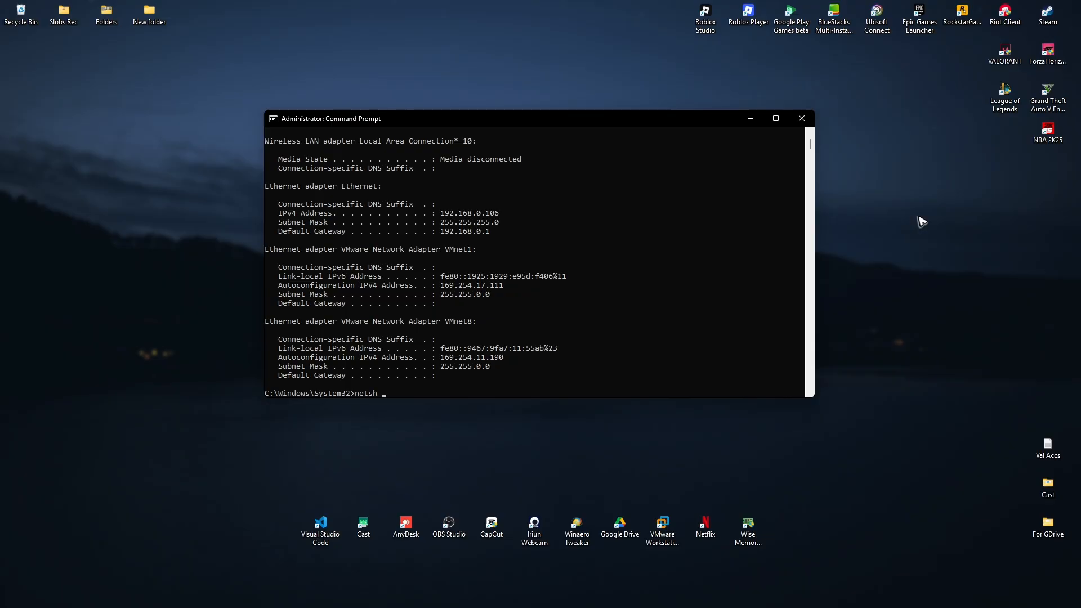
text(winsock reset)
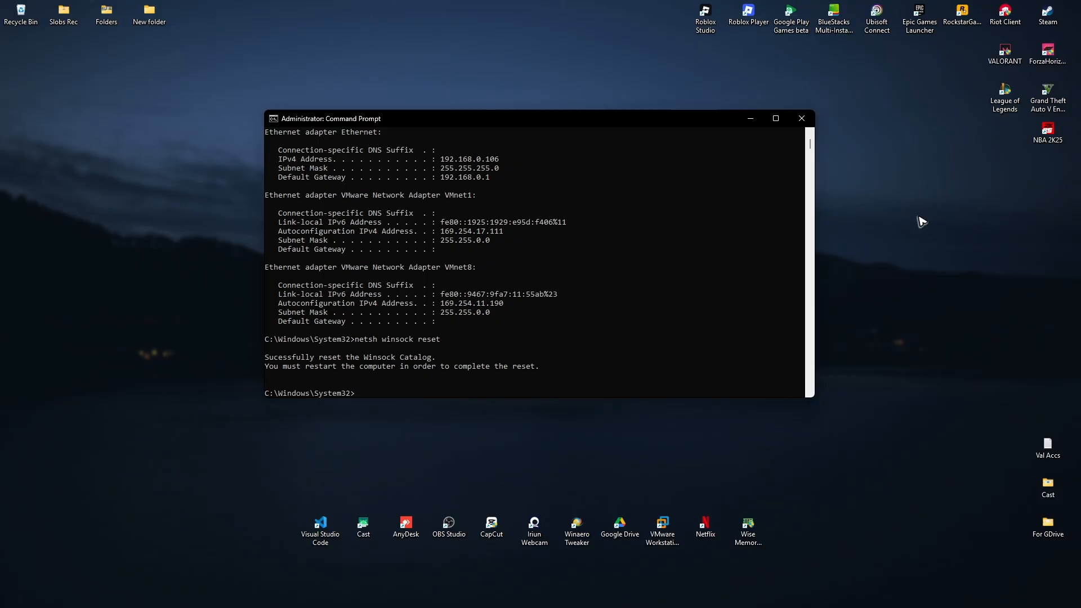
text(netsh)
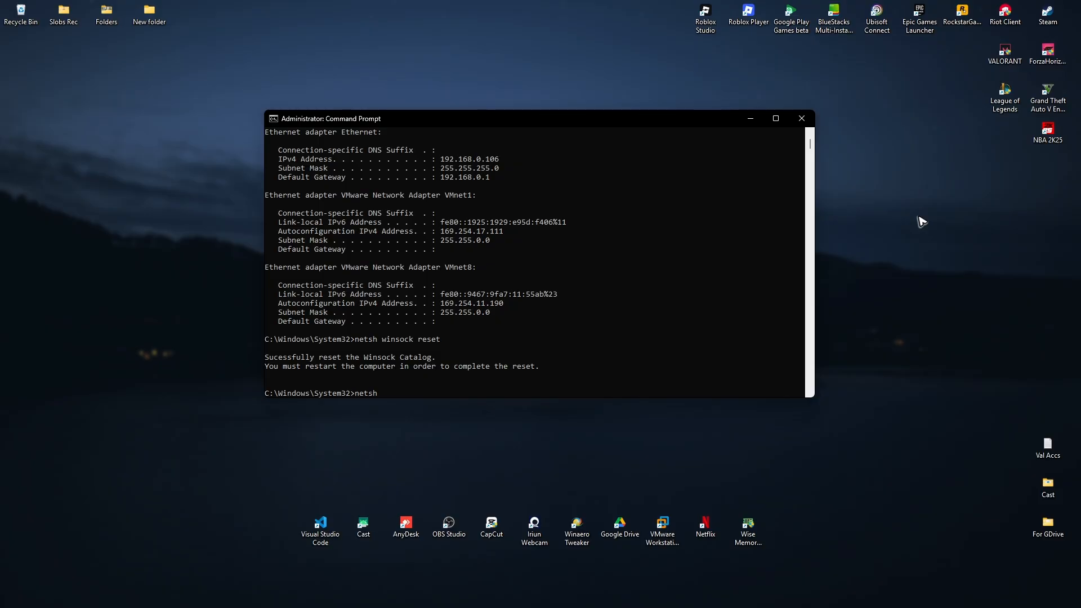
text(int)
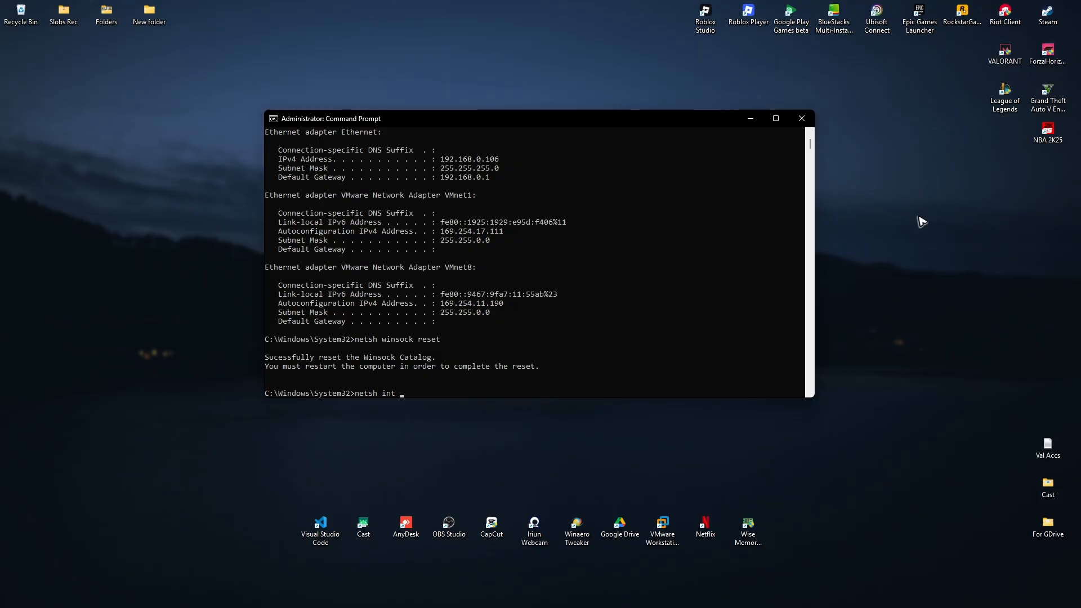
key(Enter)
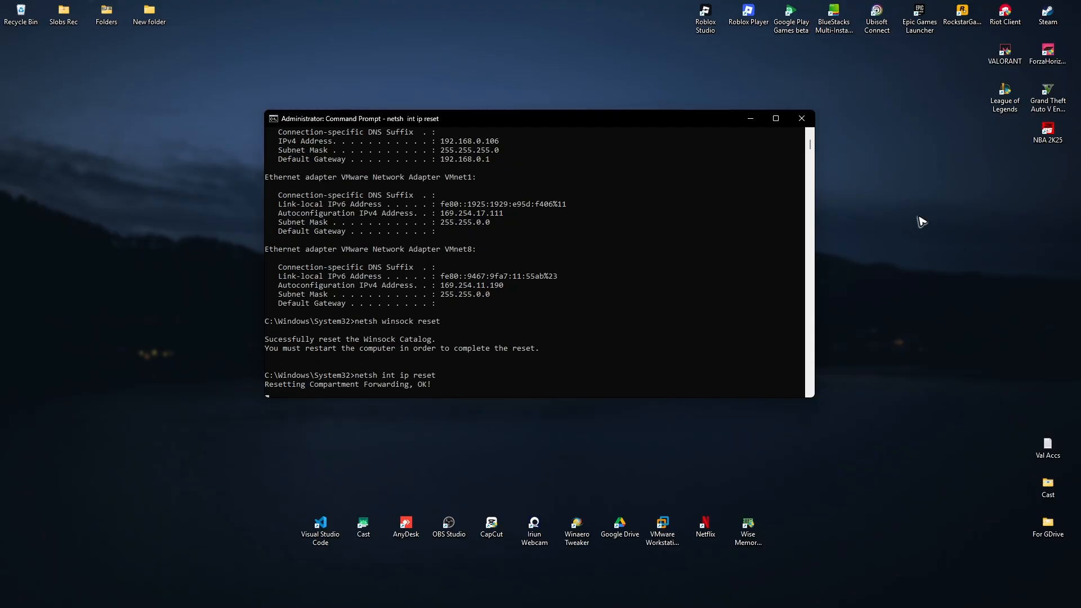
text(exit)
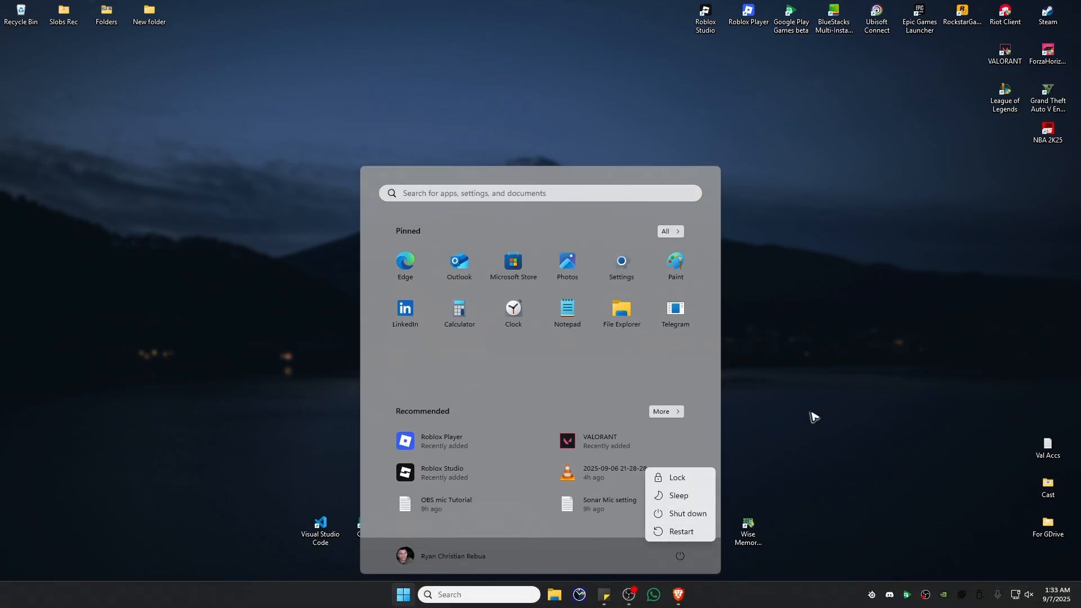
Restart the computer via Start > Power, then bring up Windows search after reboot.
click(813, 415)
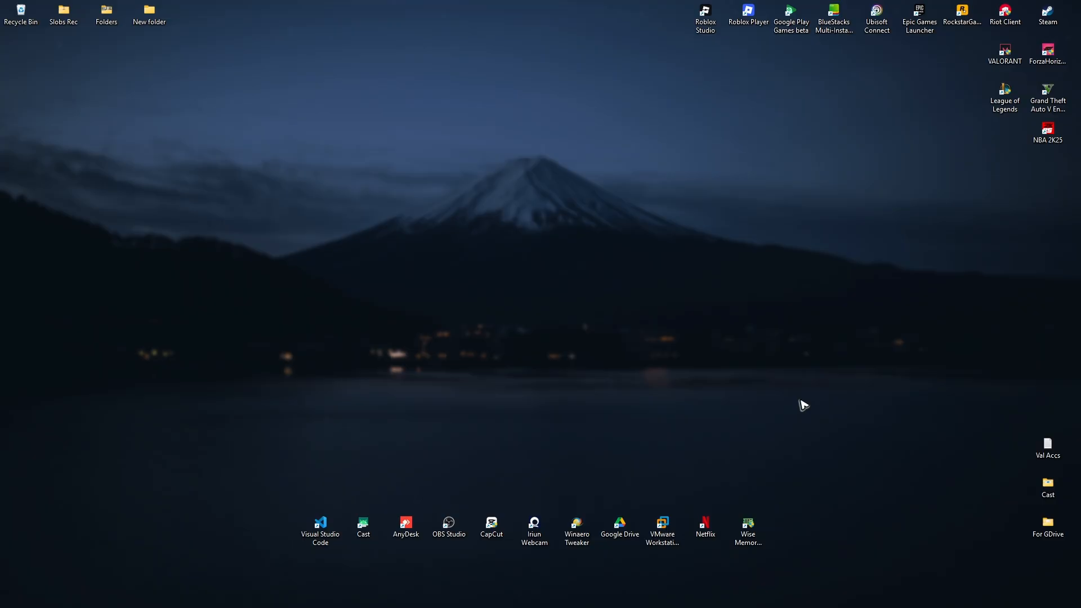
click(430, 593)
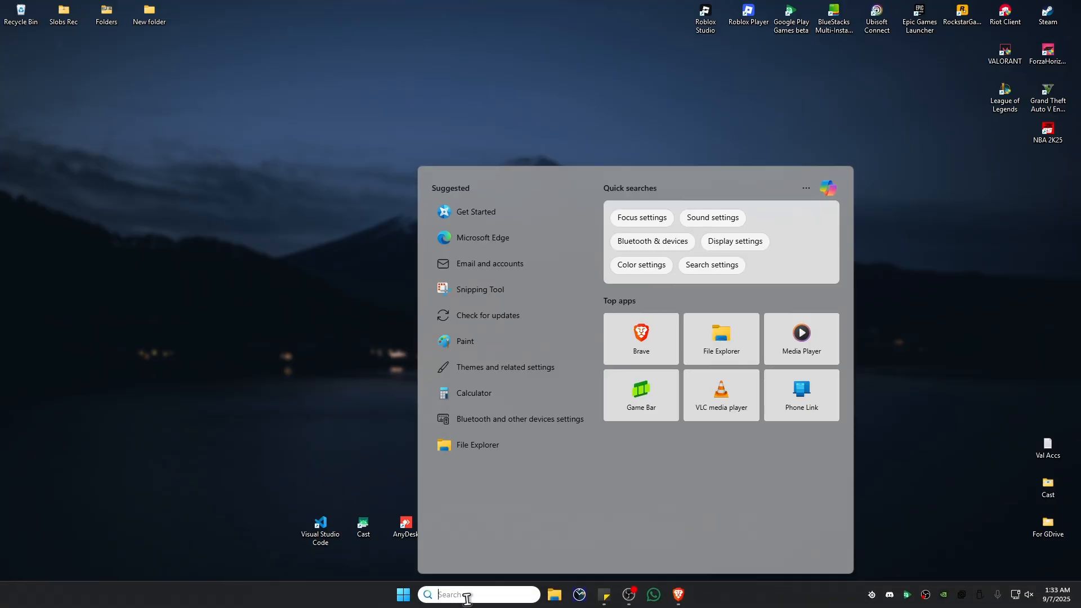
Find and open Control Panel, then go to Network and Sharing Center.
text(control panel)
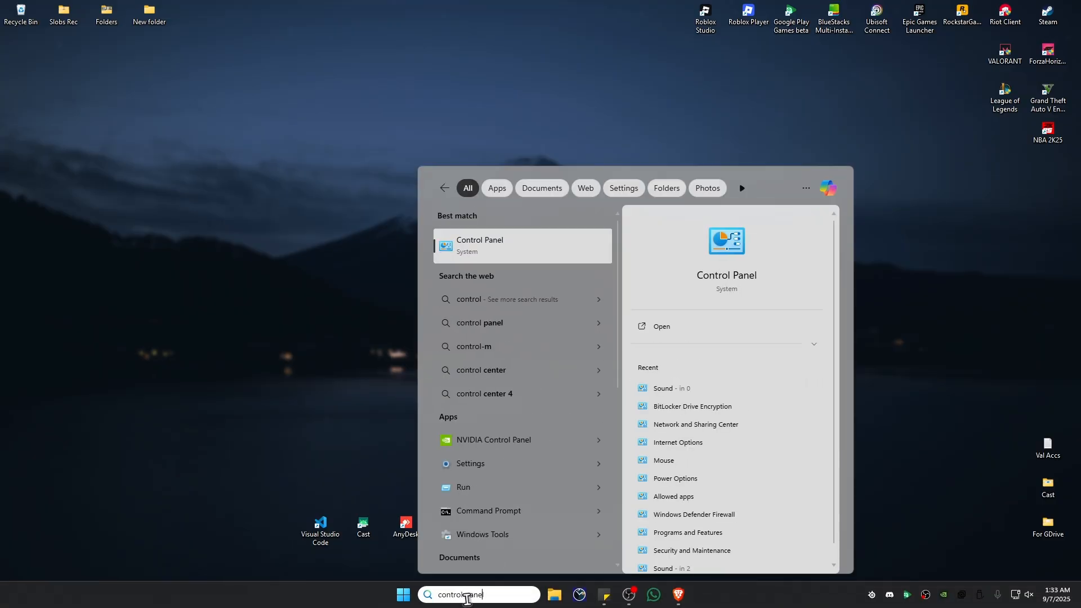
click(502, 246)
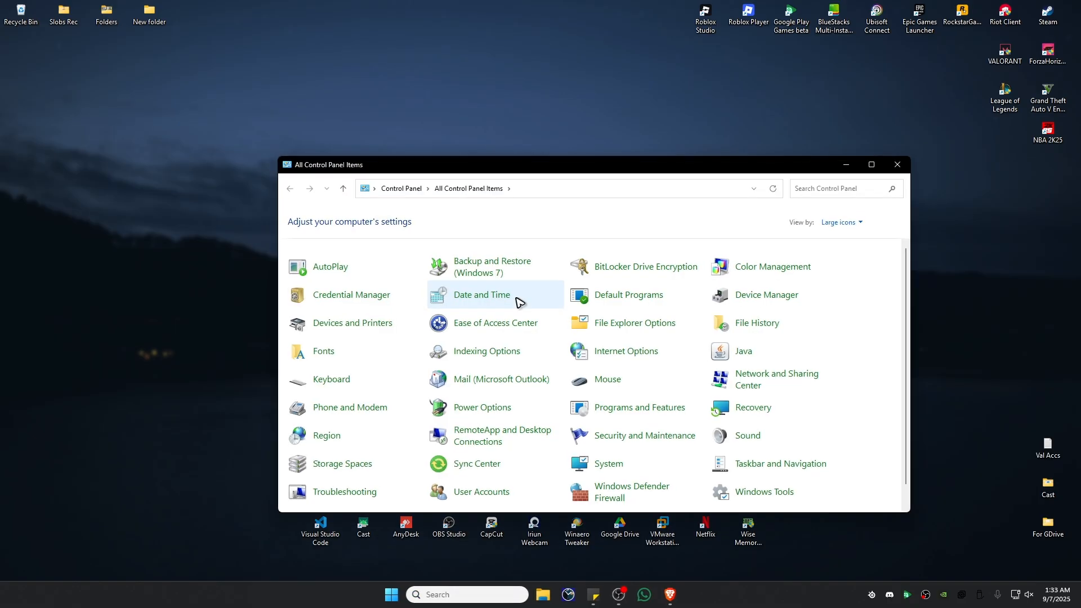
click(841, 221)
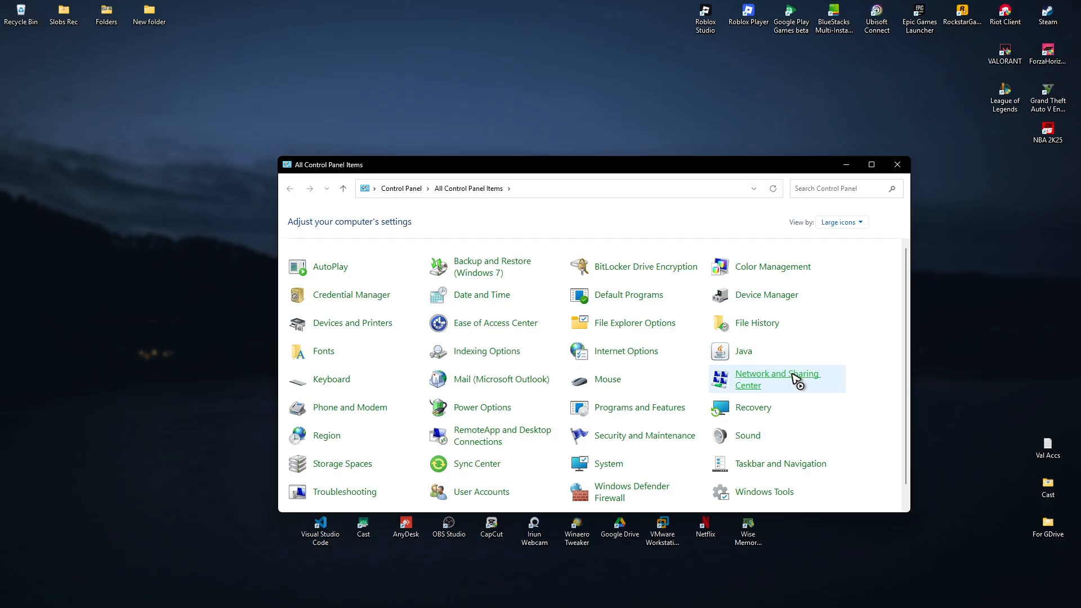
click(777, 378)
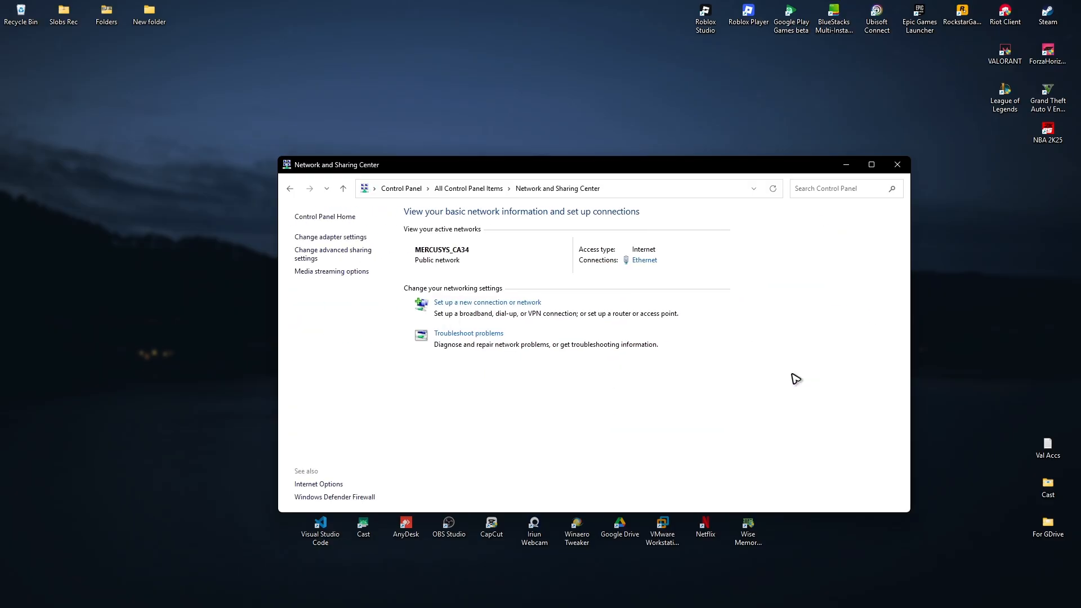
mouse_move(333, 239)
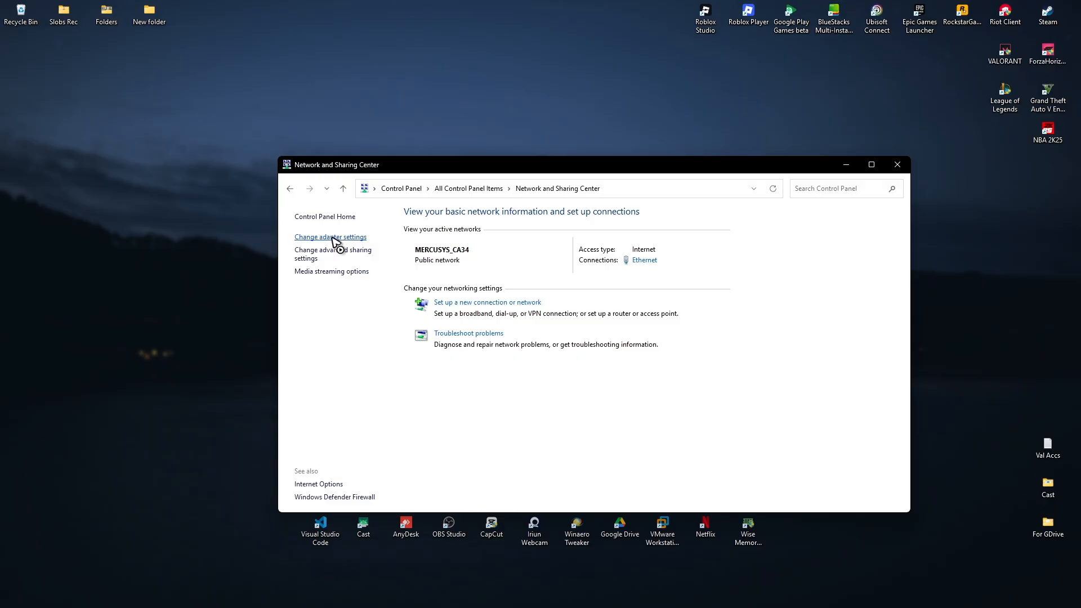
From adapter settings, open the Ethernet connection's properties and select Internet Protocol Version 4 (TCP/IPv4).
click(330, 236)
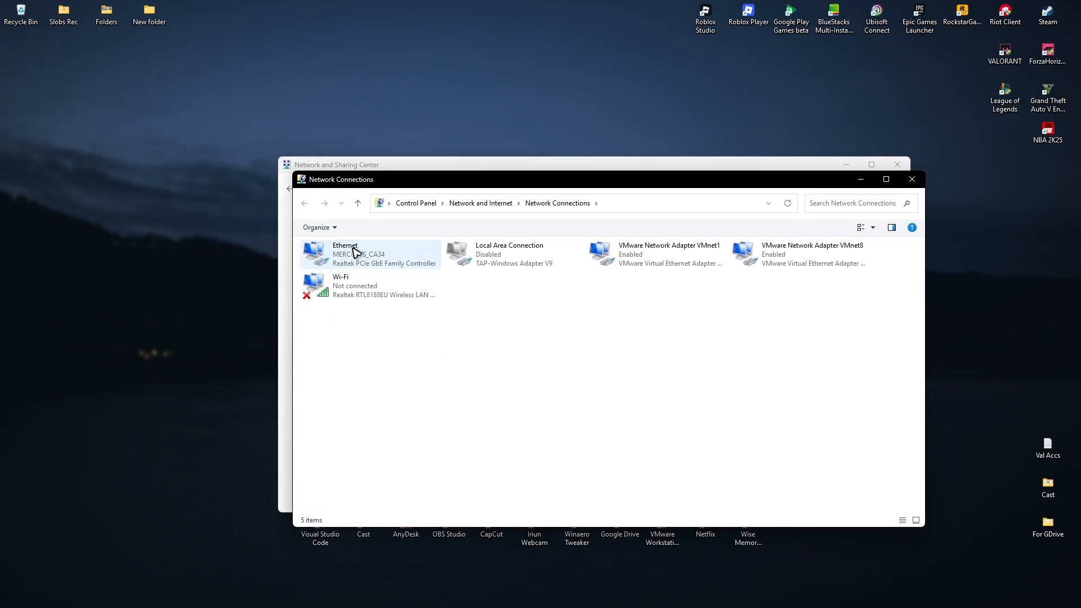
mouse_move(372, 259)
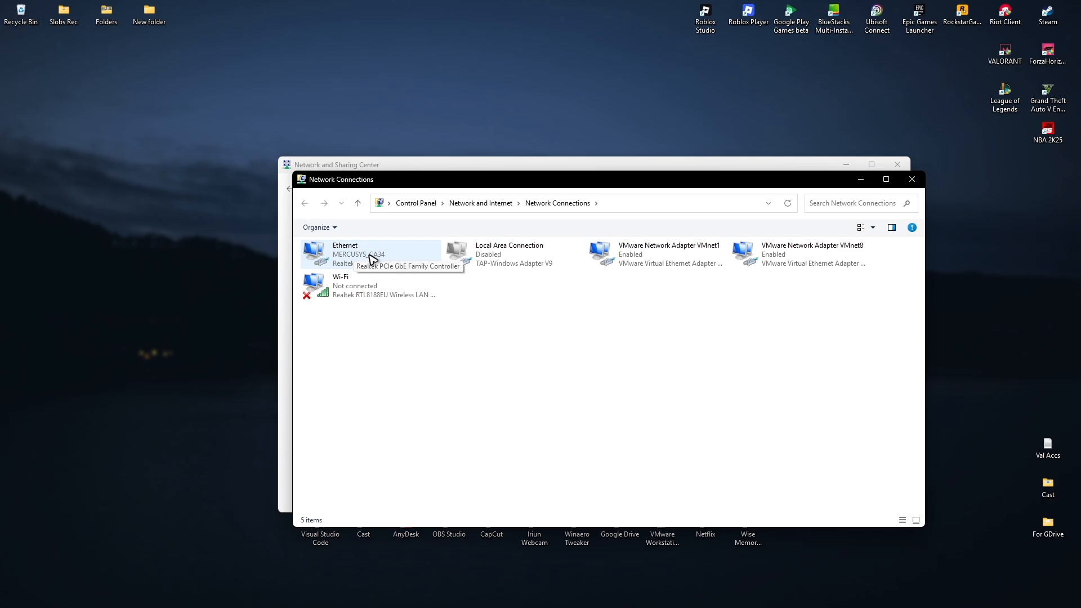
double_click(345, 254)
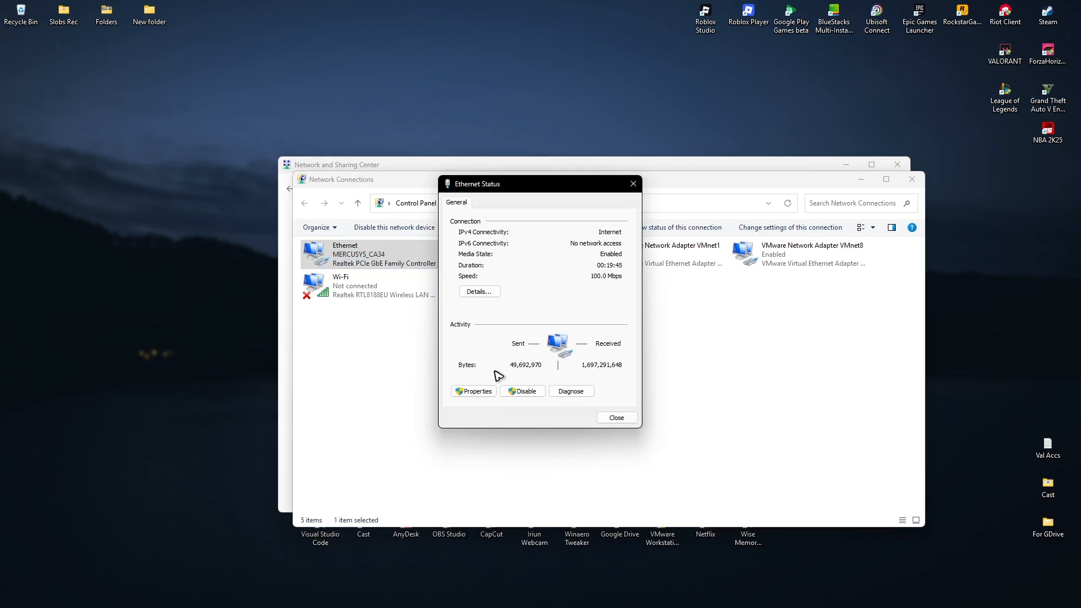
click(473, 392)
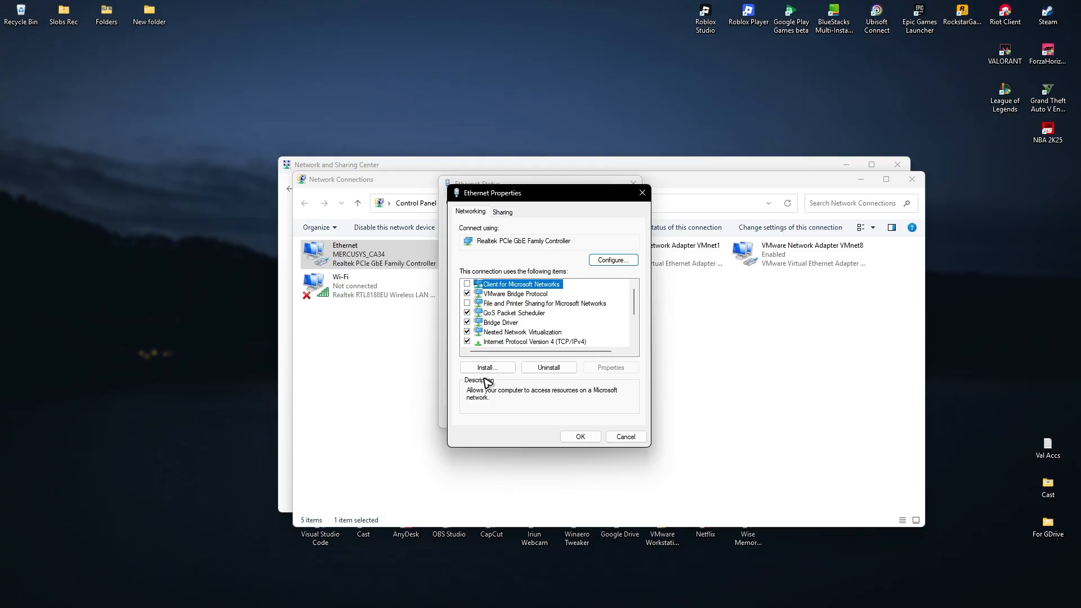
click(534, 342)
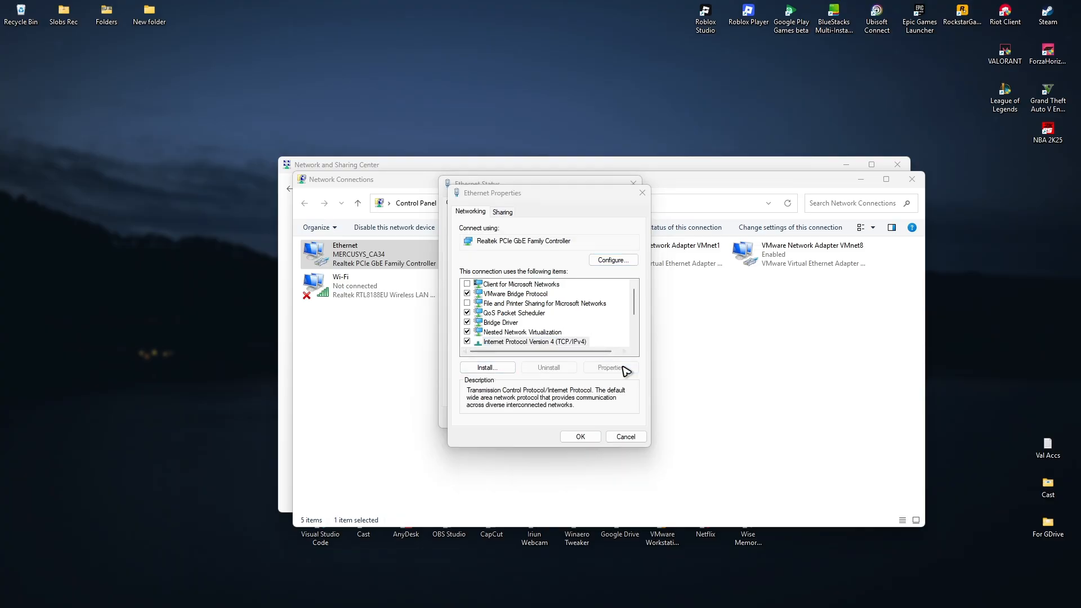
Bring up the IPv4 properties to set DNS servers 8.8.8.8 and 8.8.4.4.
click(609, 367)
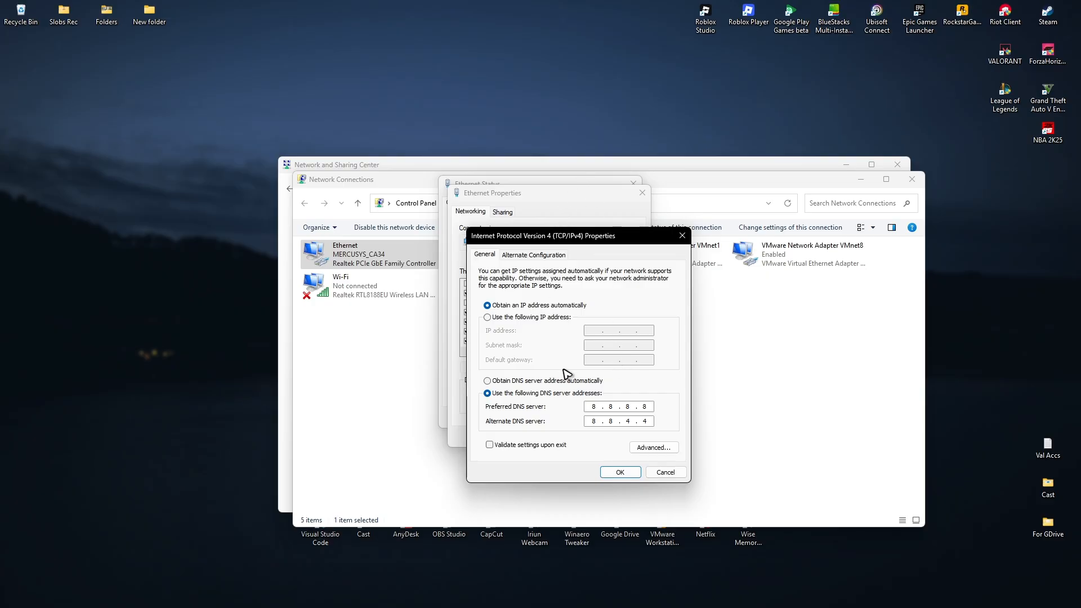
mouse_move(634, 389)
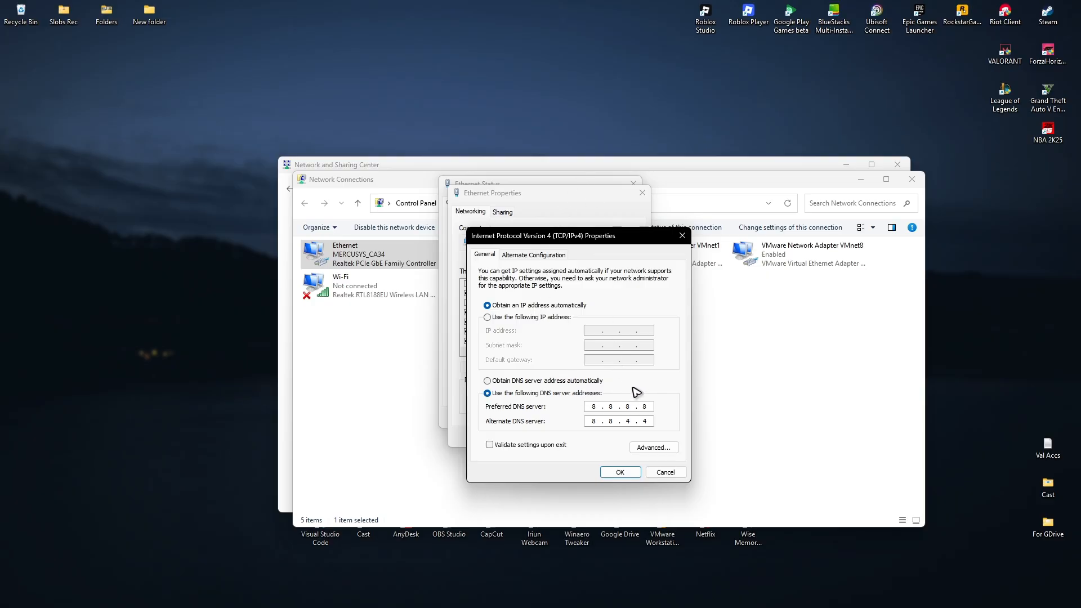
mouse_move(535, 315)
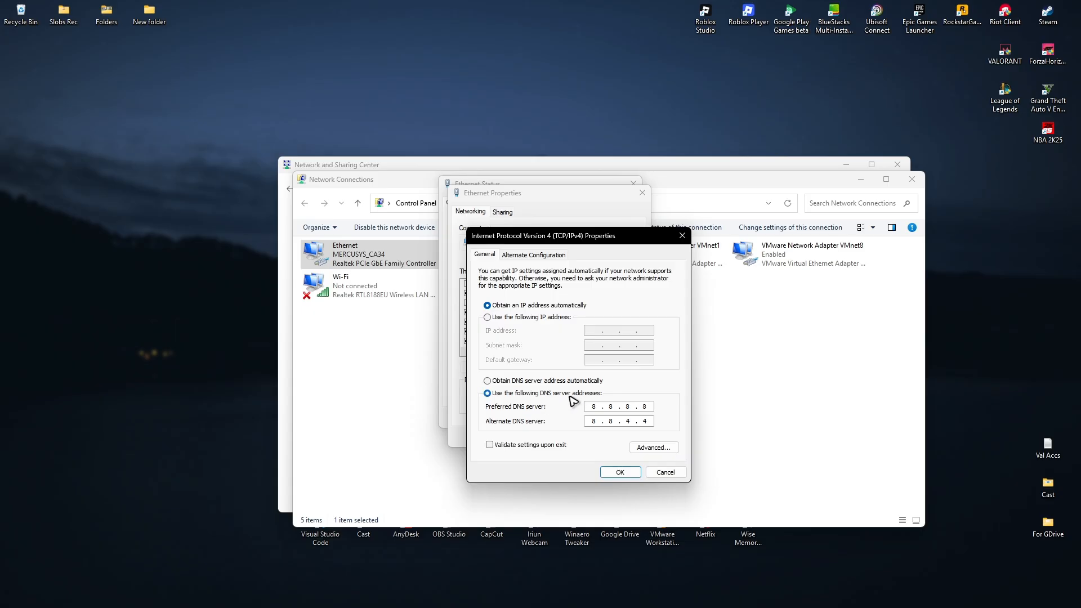
mouse_move(601, 399)
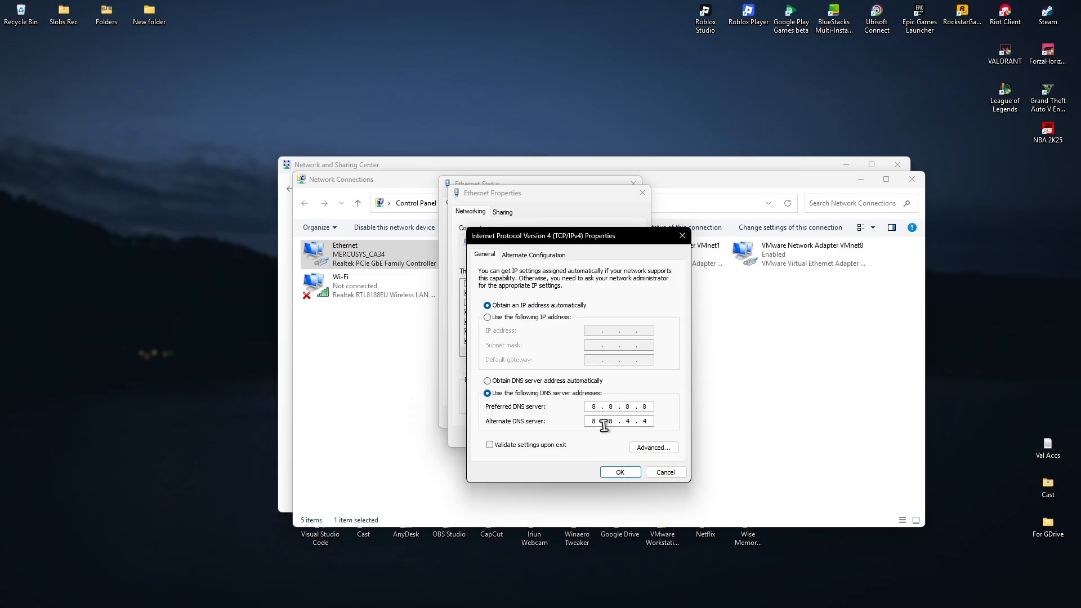
mouse_move(662, 426)
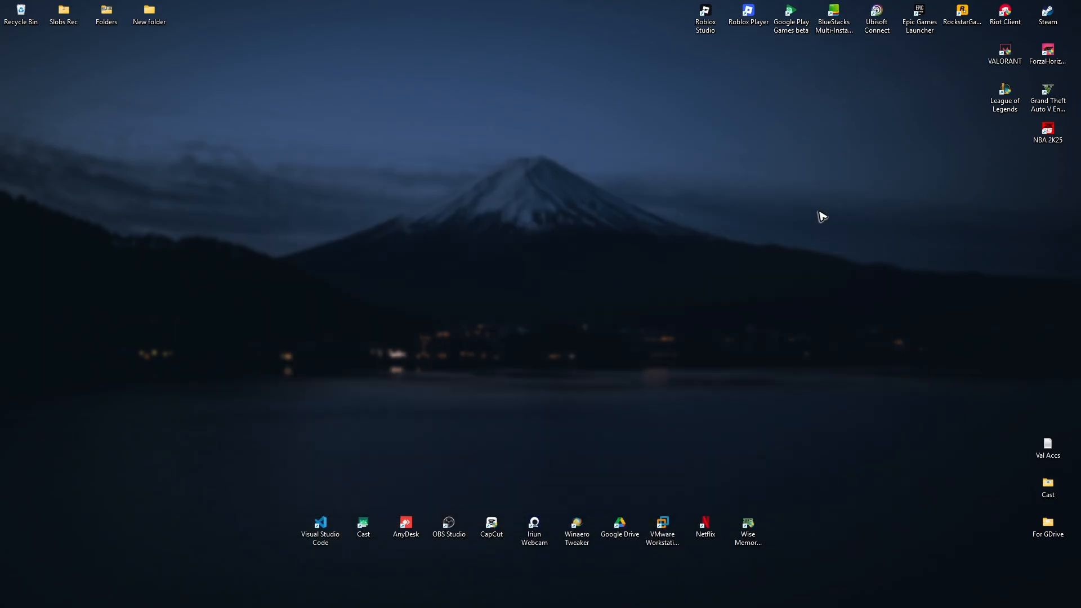
click(414, 594)
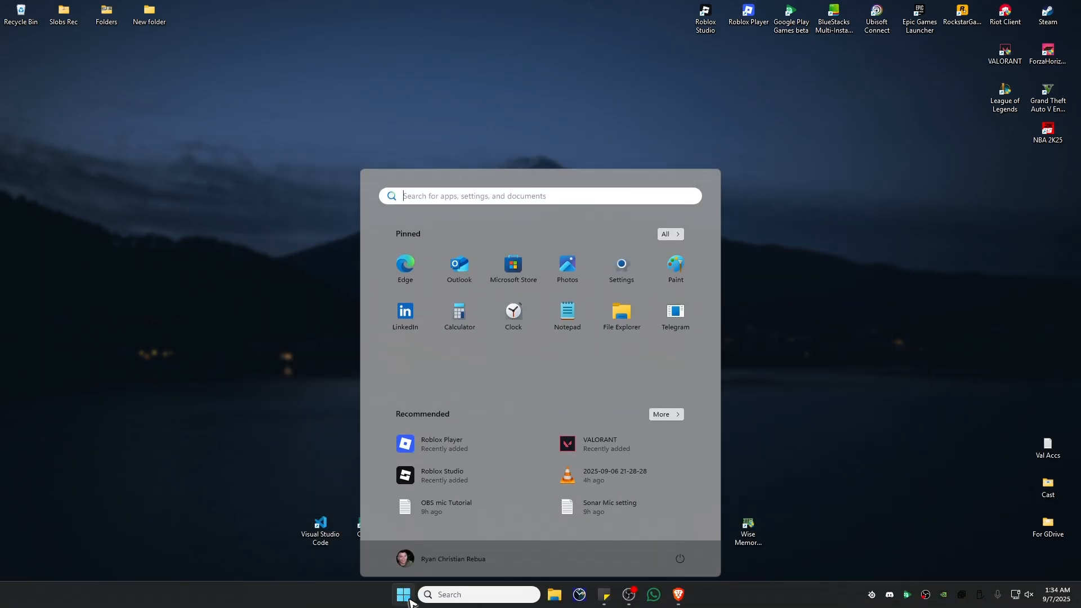
click(414, 594)
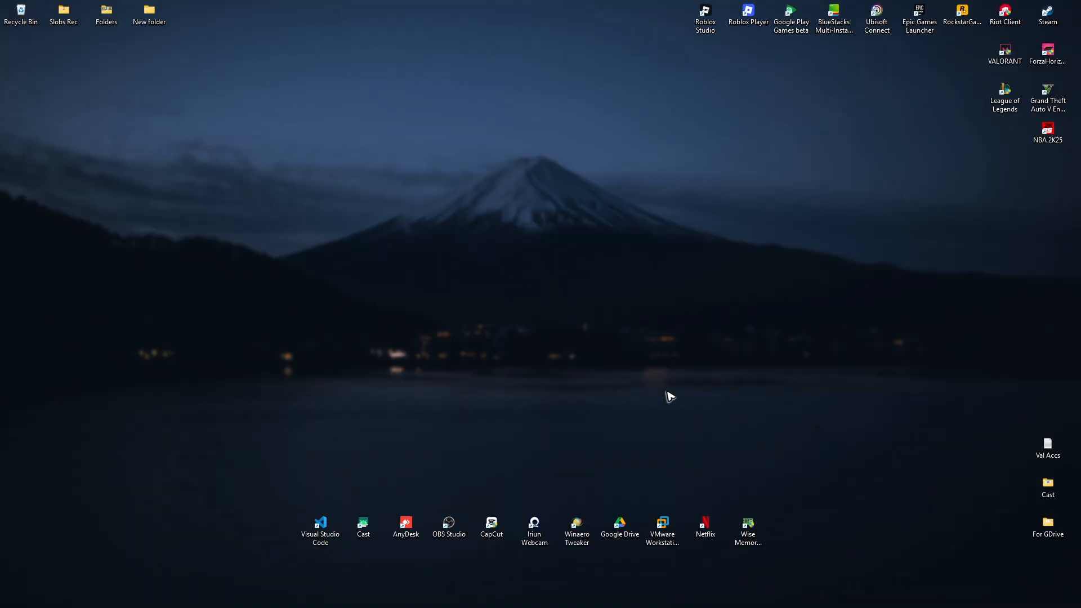